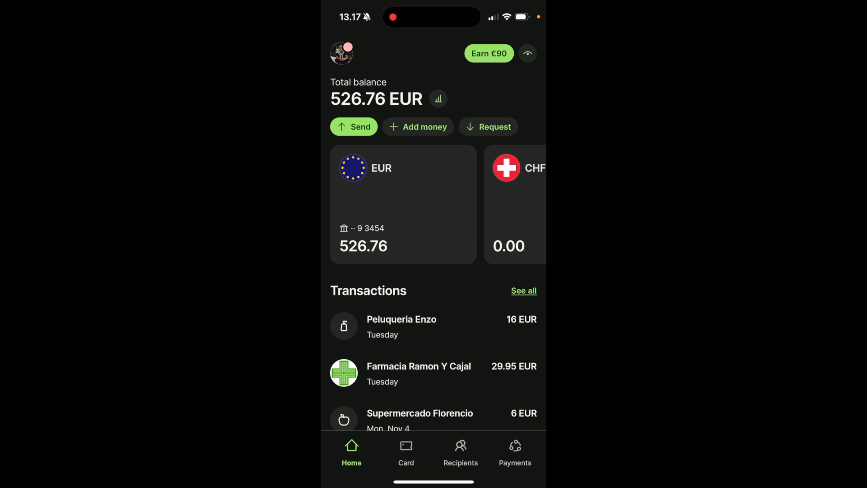
Begin an Add money top-up of 10 EUR from the Home screen
click(417, 126)
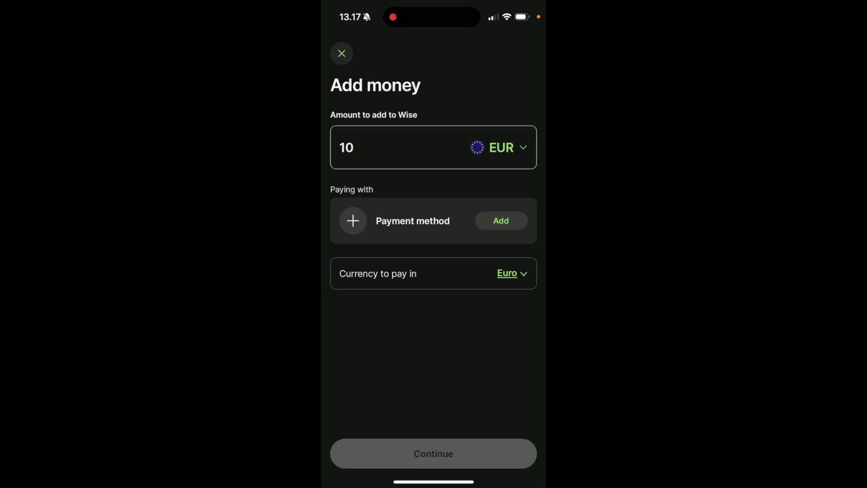
Choose Apple Pay as the payment method, with fees of up to 0,14 EUR
click(500, 221)
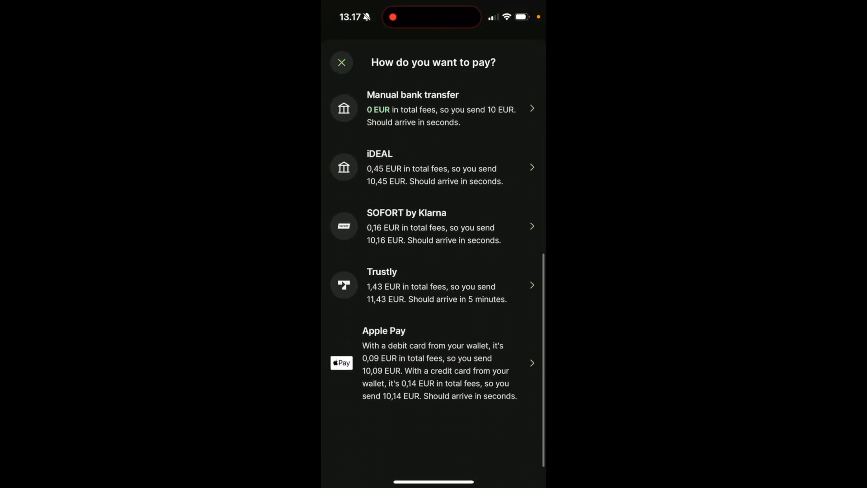
scroll(up, 3)
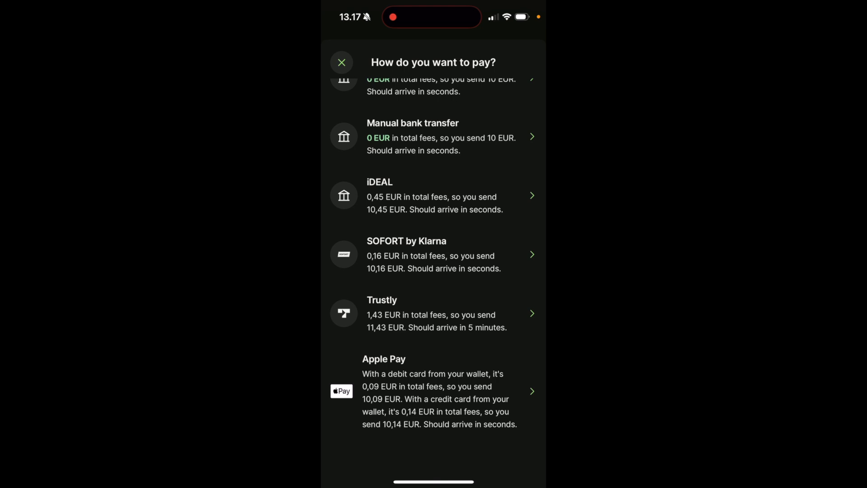
click(433, 391)
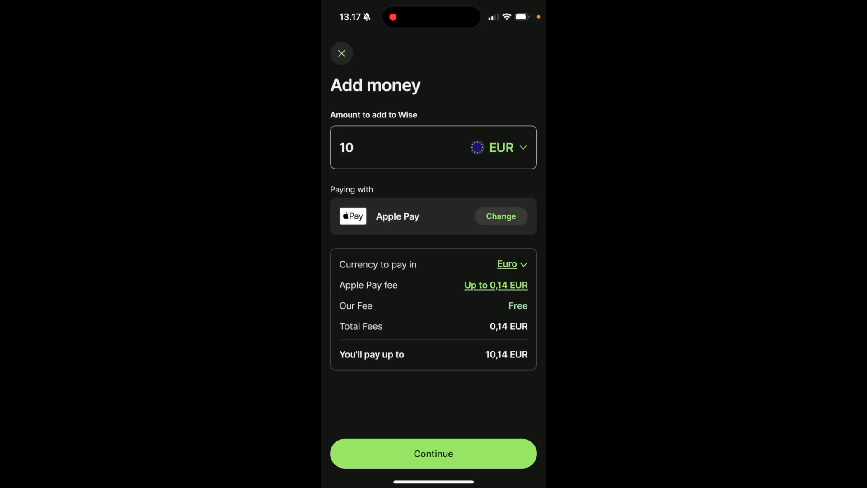
Continue to payment, bring up the 10,09 € Apple Pay charge, then cancel it
click(433, 453)
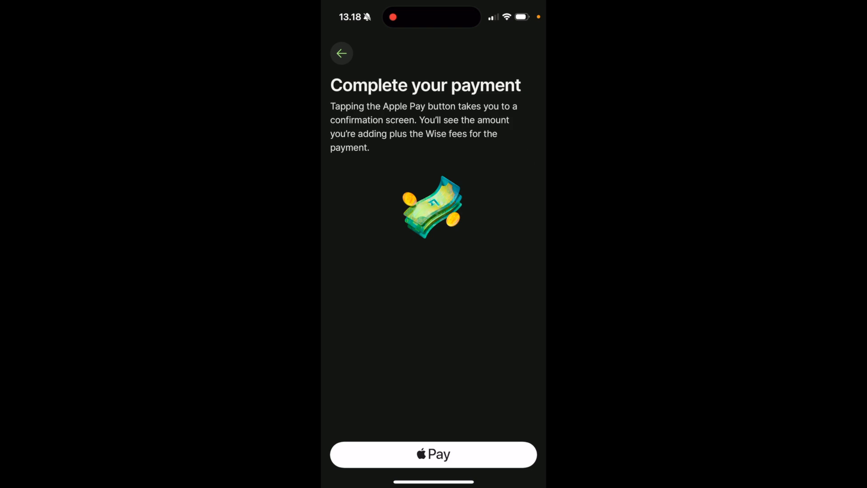
click(433, 454)
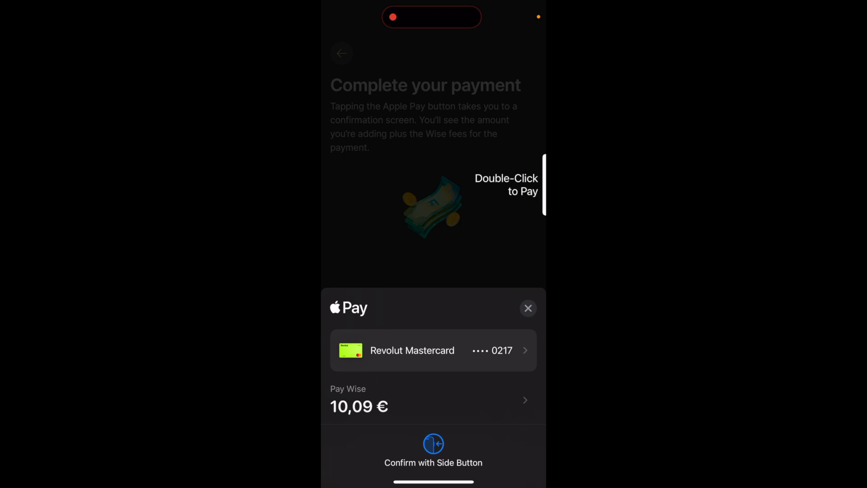
click(528, 308)
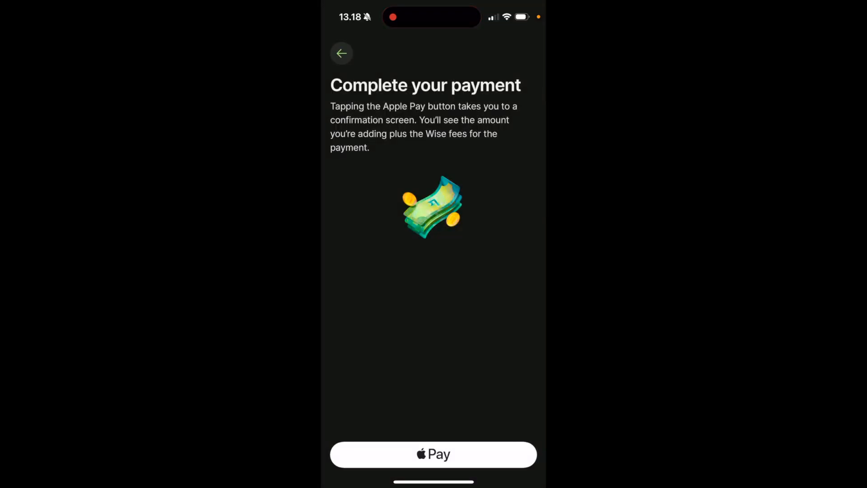
Go back and switch the payment method to Debit card, reaching the saved-card list
click(342, 54)
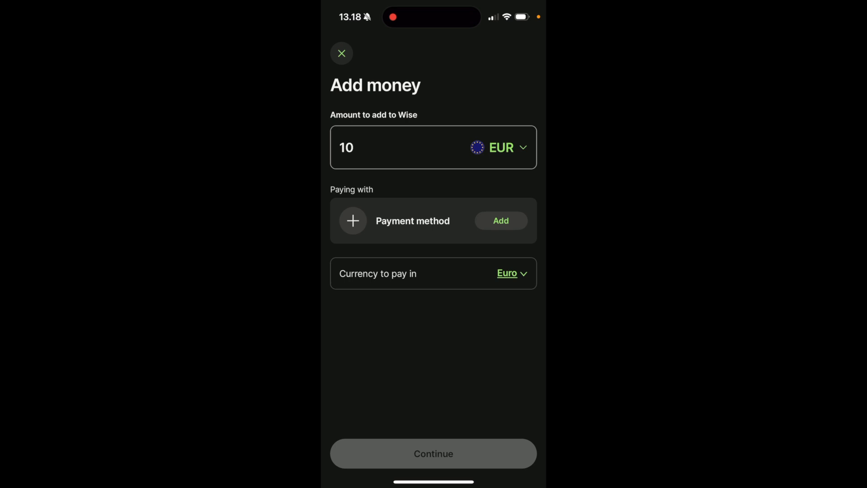
click(499, 220)
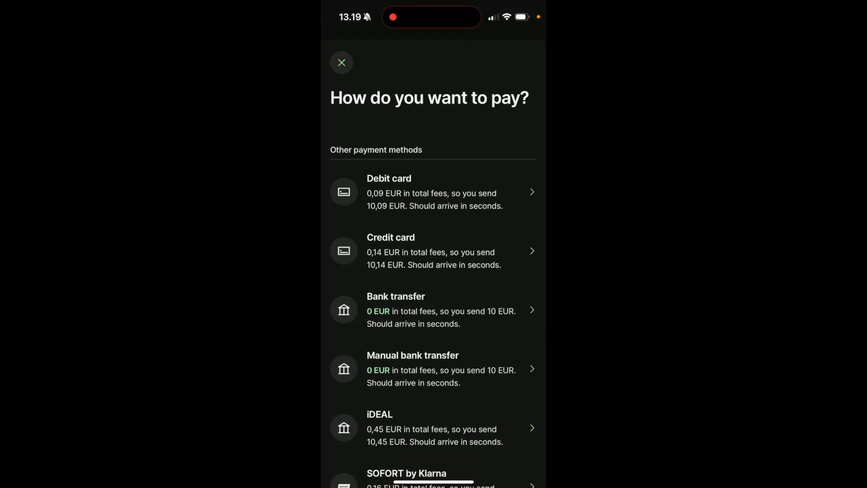
click(433, 192)
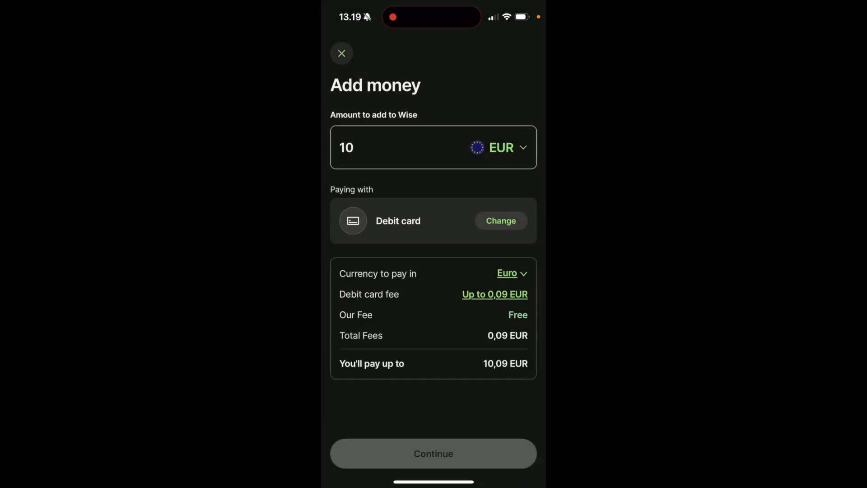
click(499, 220)
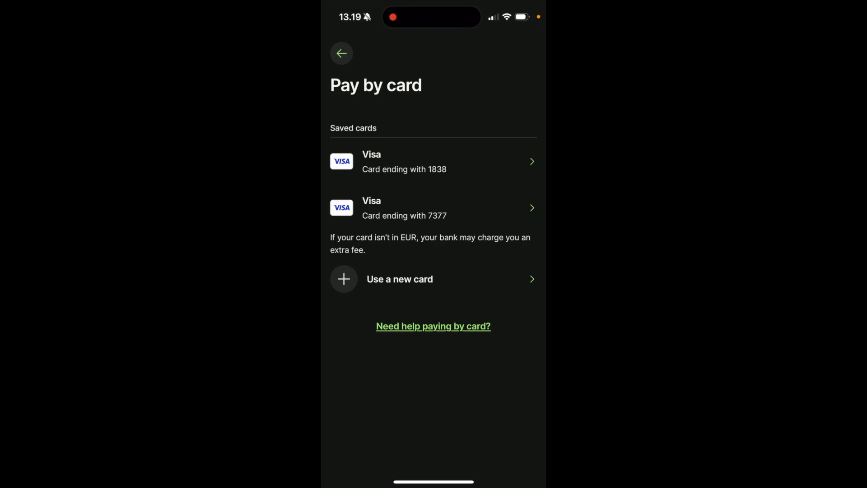